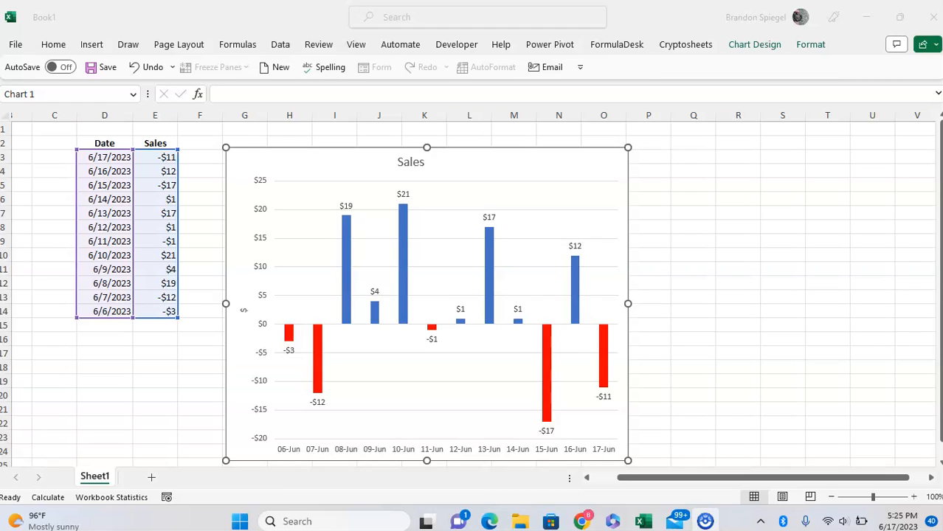
{"action": "mouse_move", "coordinate": [175, 388]}
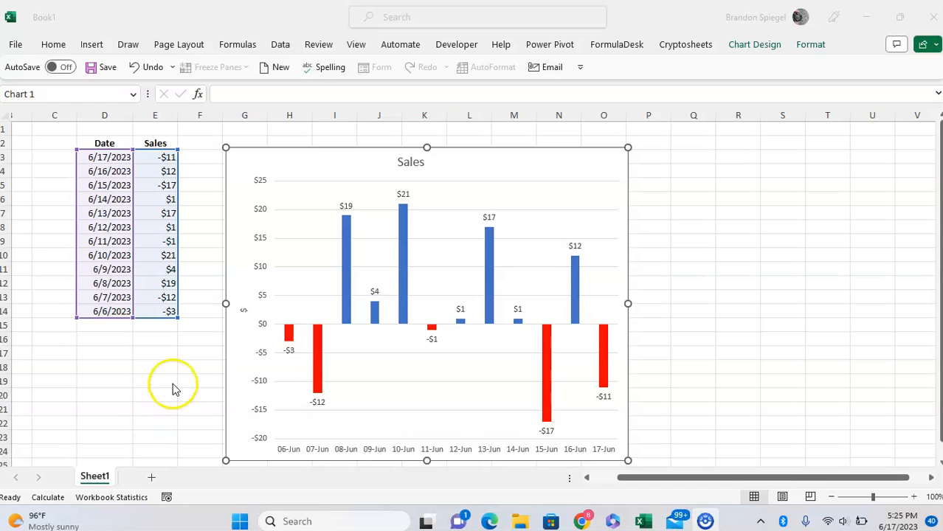
Delete the existing sales chart, leaving only the Date and Sales data in columns D and E.
{"action": "left_click", "coordinate": [154, 324]}
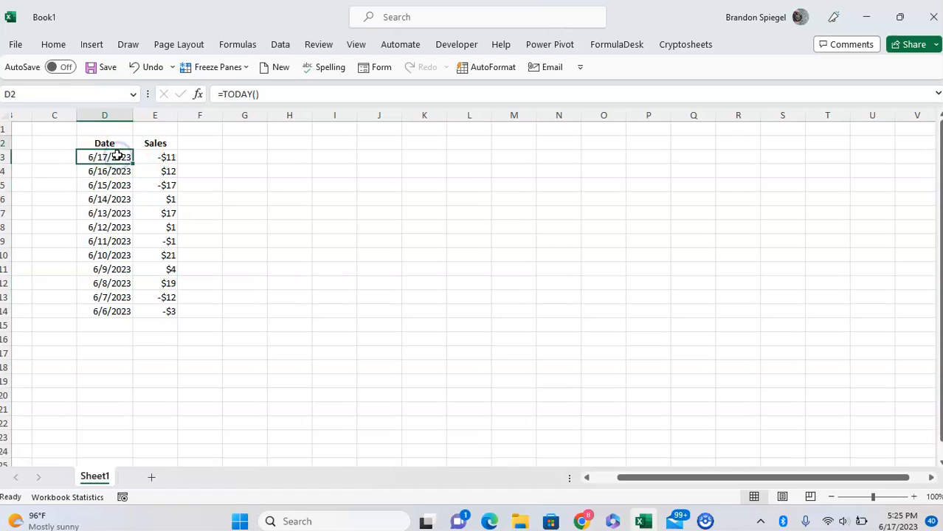
Select D2:E14 and insert a Clustered Column chart through Quick Analysis' full chart list.
{"action": "left_click", "coordinate": [104, 143]}
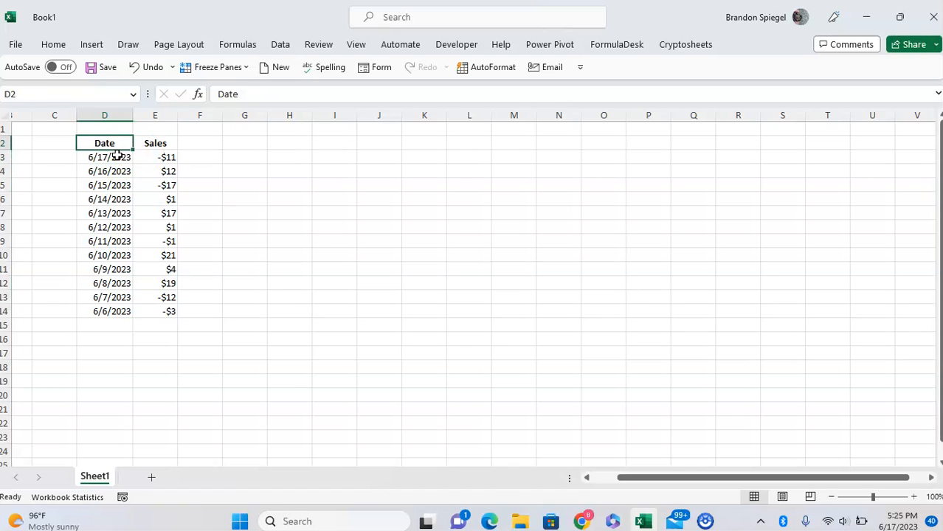
{"action": "left_click_drag", "start_coordinate": [104, 142], "coordinate": [168, 310]}
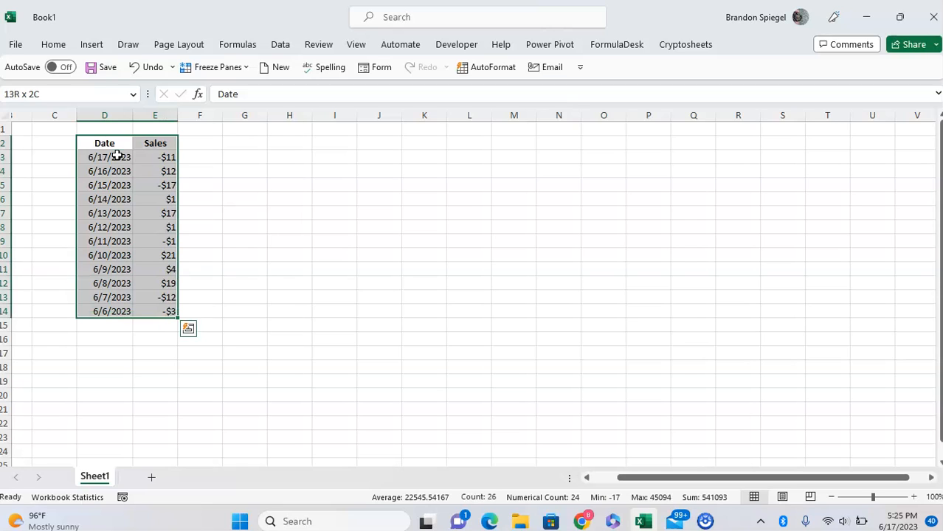
{"action": "left_click", "coordinate": [187, 328]}
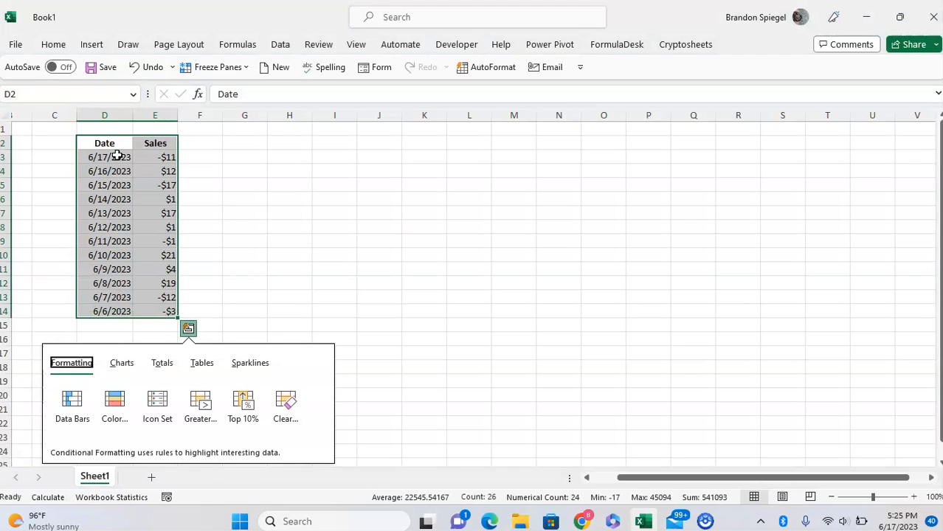
{"action": "mouse_move", "coordinate": [194, 264]}
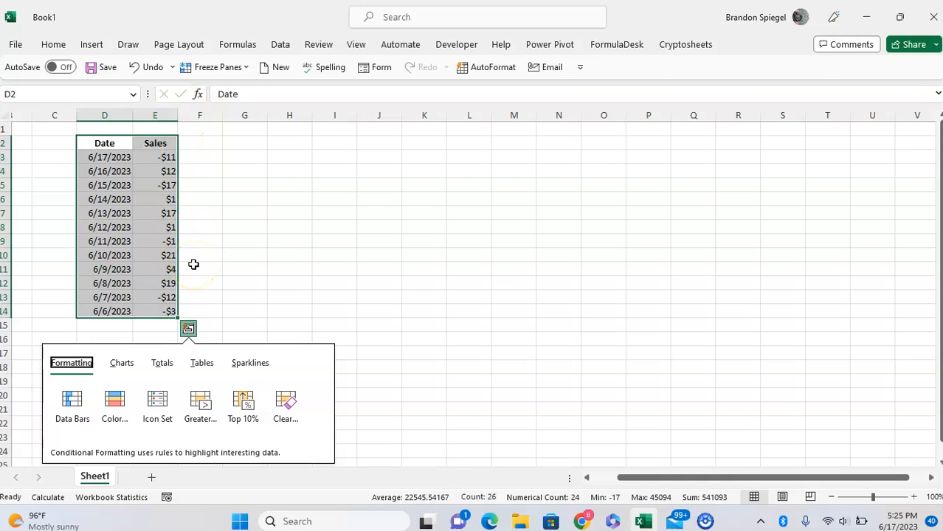
{"action": "left_click", "coordinate": [121, 363]}
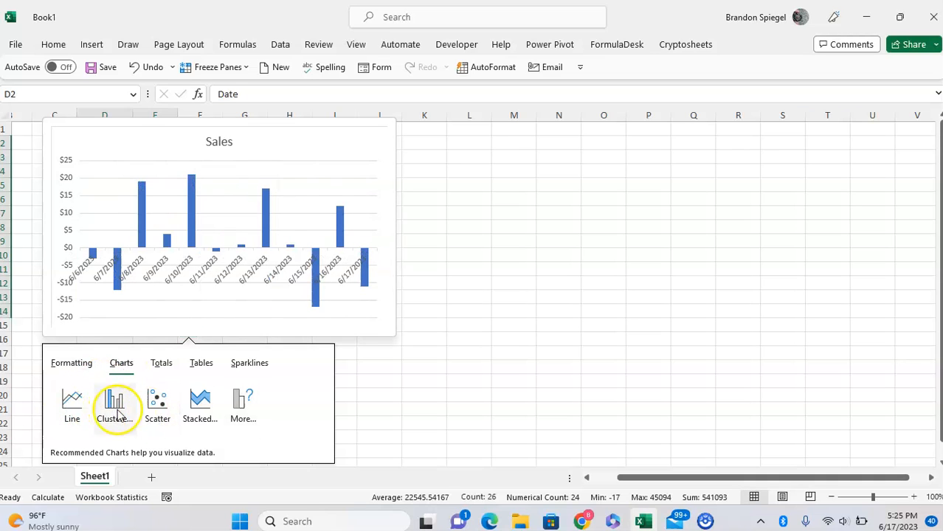
{"action": "mouse_move", "coordinate": [114, 402]}
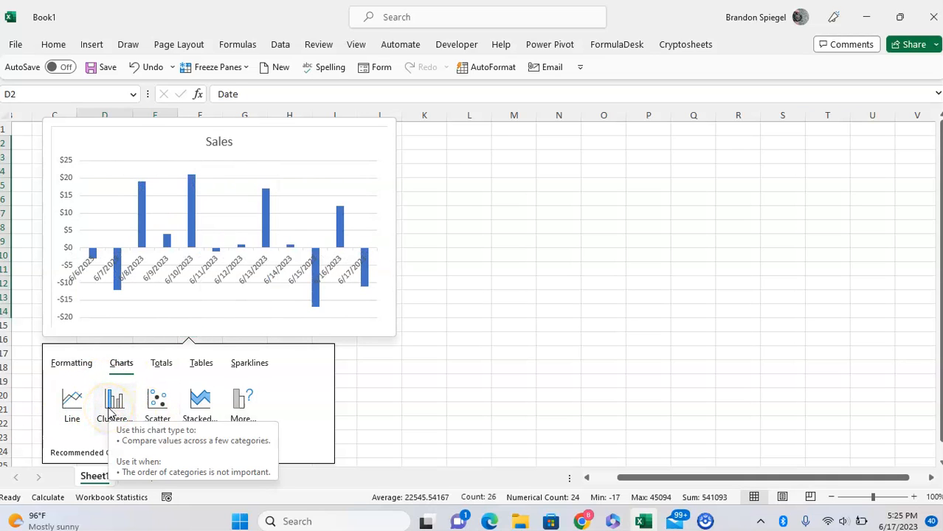
{"action": "left_click", "coordinate": [243, 400]}
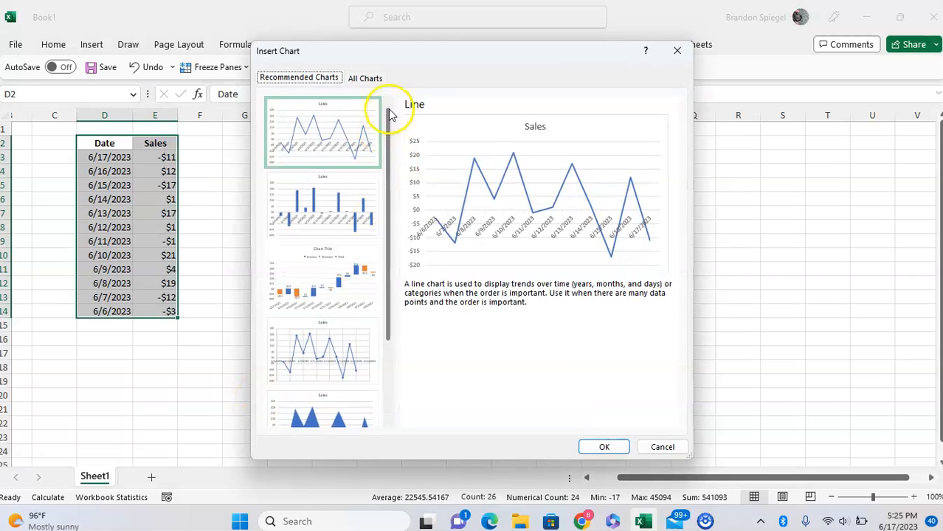
{"action": "left_click", "coordinate": [364, 78]}
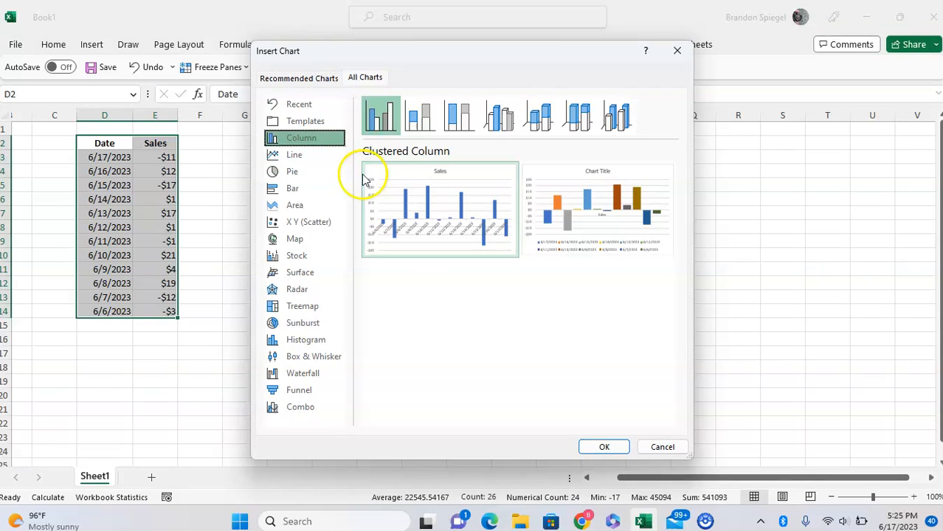
{"action": "left_click", "coordinate": [432, 205]}
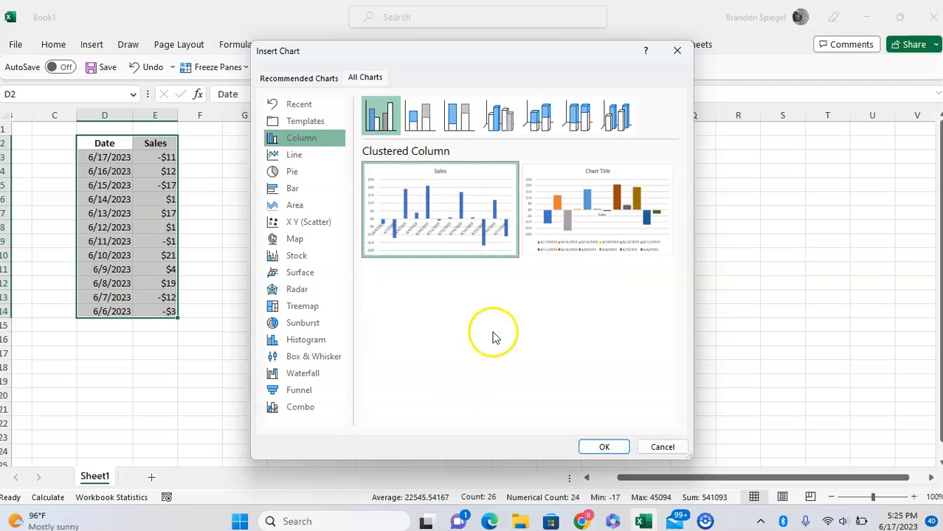
{"action": "mouse_move", "coordinate": [603, 446]}
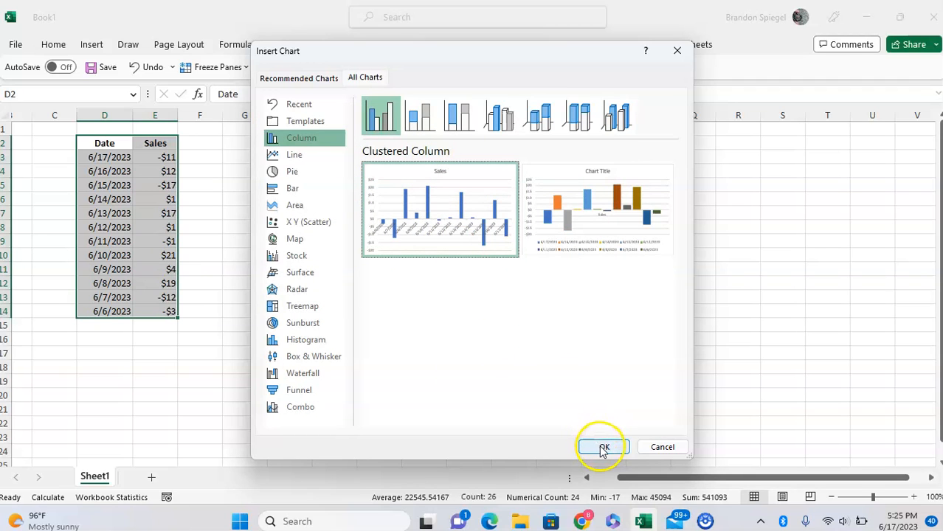
{"action": "left_click", "coordinate": [602, 446]}
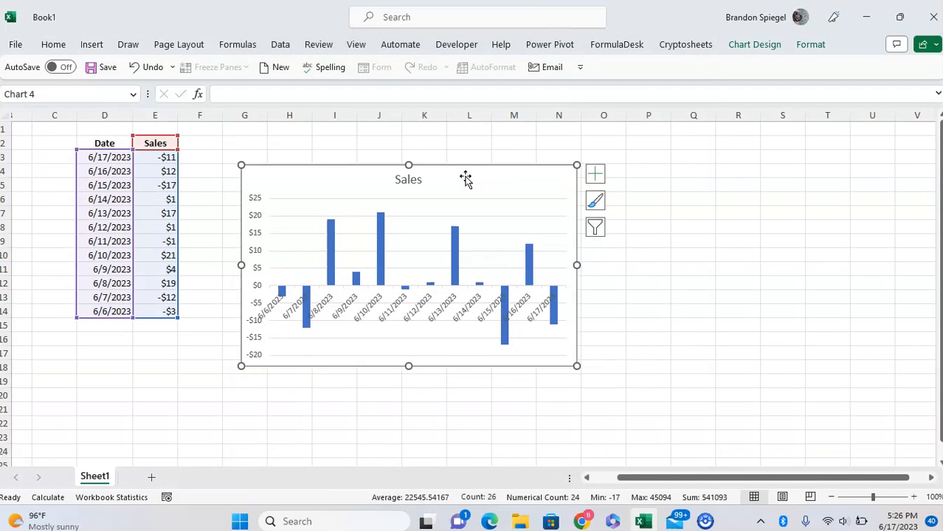
{"action": "mouse_move", "coordinate": [634, 226]}
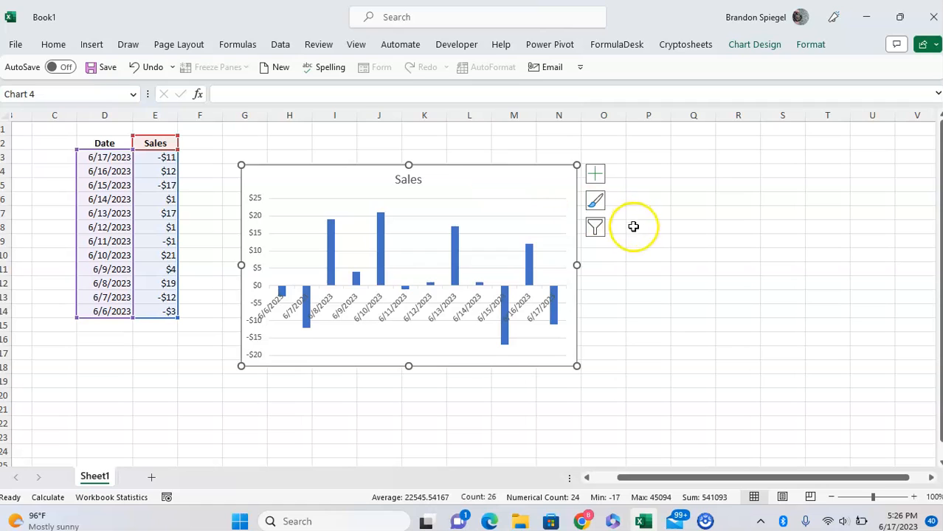
{"action": "left_click", "coordinate": [648, 213]}
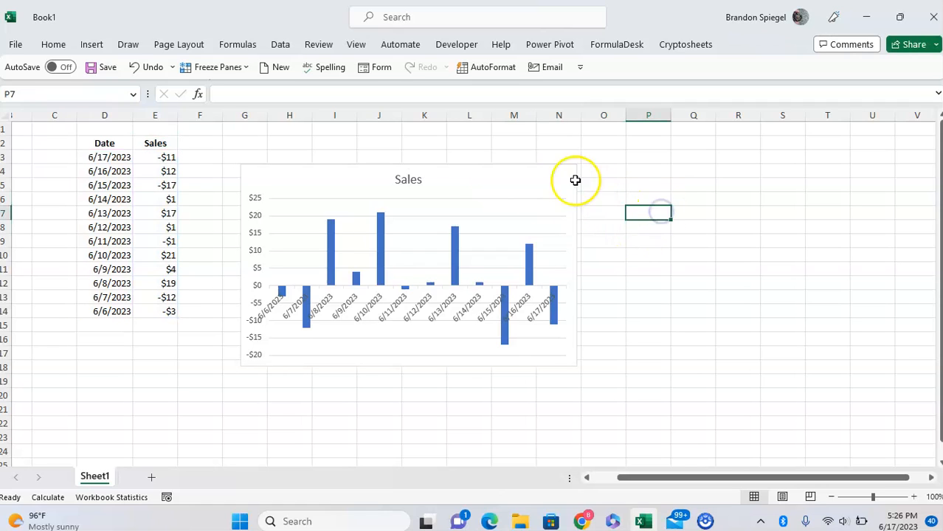
{"action": "mouse_move", "coordinate": [567, 175]}
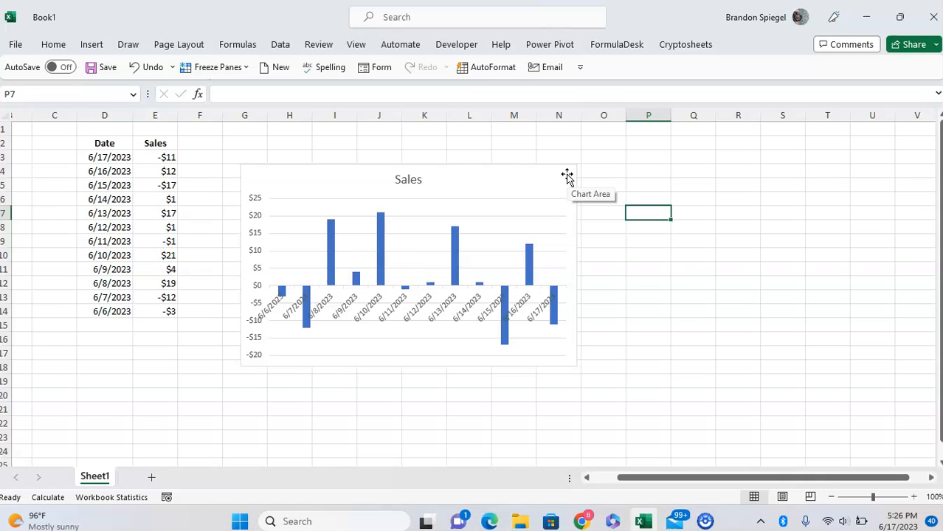
{"action": "mouse_move", "coordinate": [527, 273]}
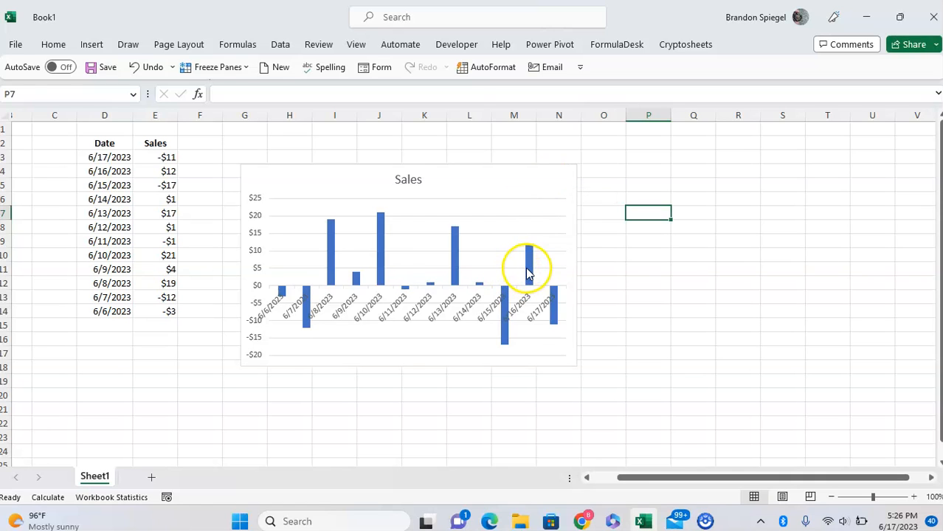
Enable 'Invert if negative' for the Sales series, with Solid fill selected.
{"action": "right_click", "coordinate": [527, 265]}
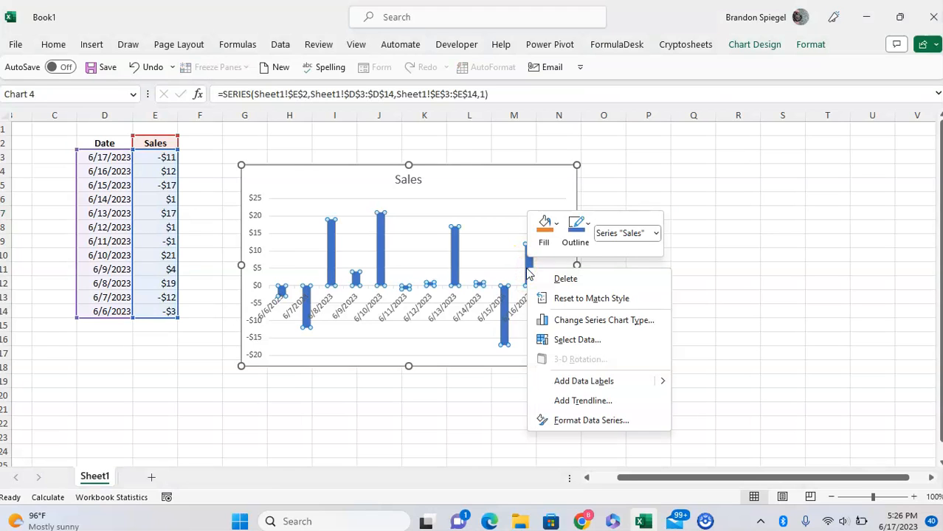
{"action": "mouse_move", "coordinate": [571, 307]}
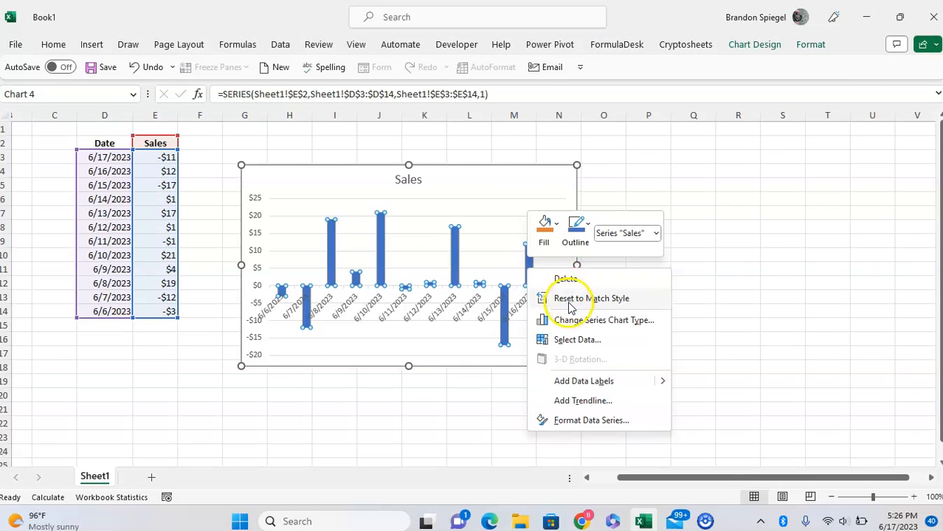
{"action": "mouse_move", "coordinate": [593, 421]}
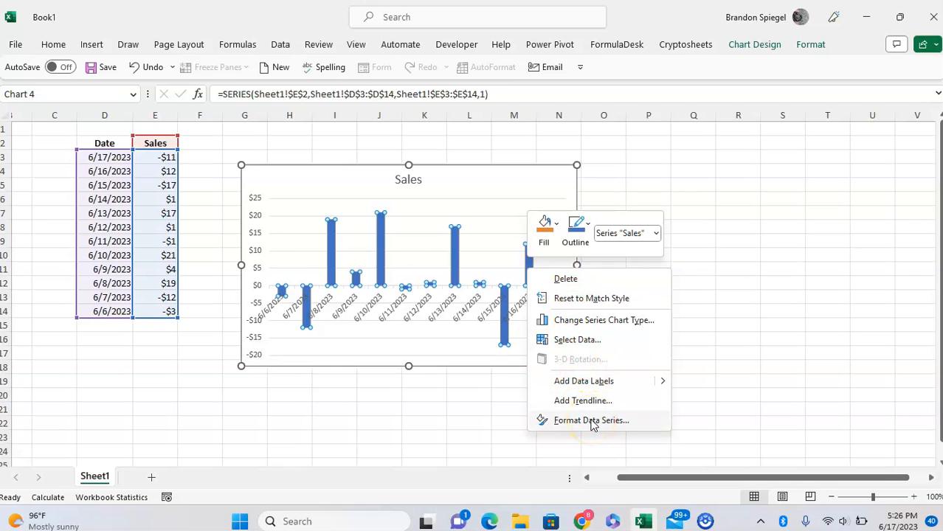
{"action": "left_click", "coordinate": [591, 420]}
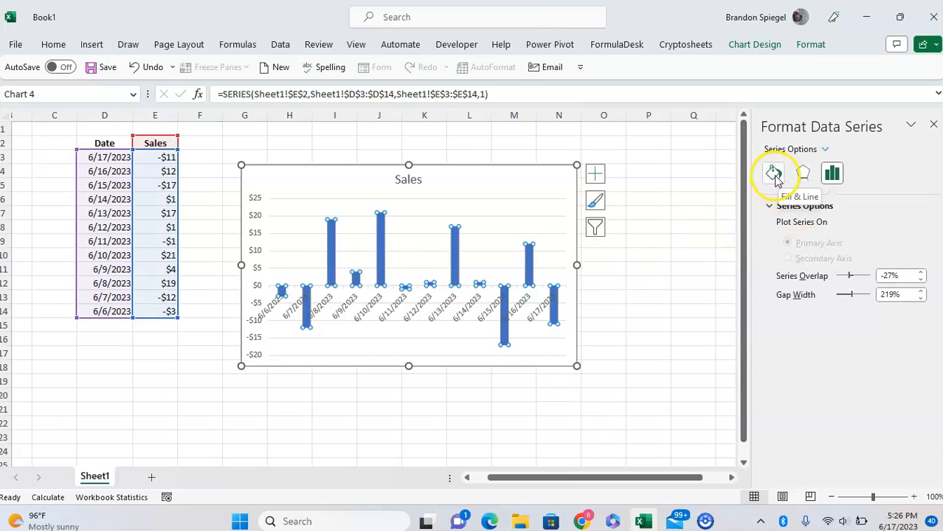
{"action": "left_click", "coordinate": [773, 173]}
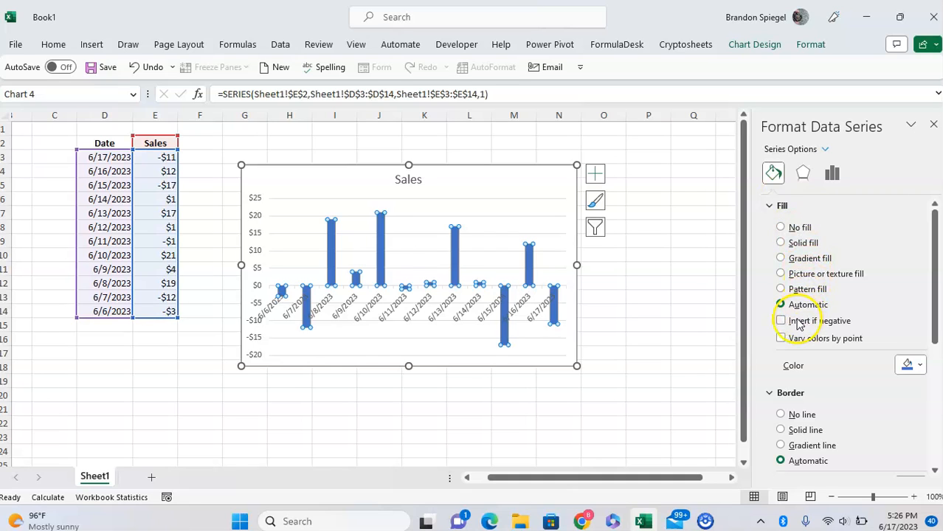
{"action": "left_click", "coordinate": [780, 320]}
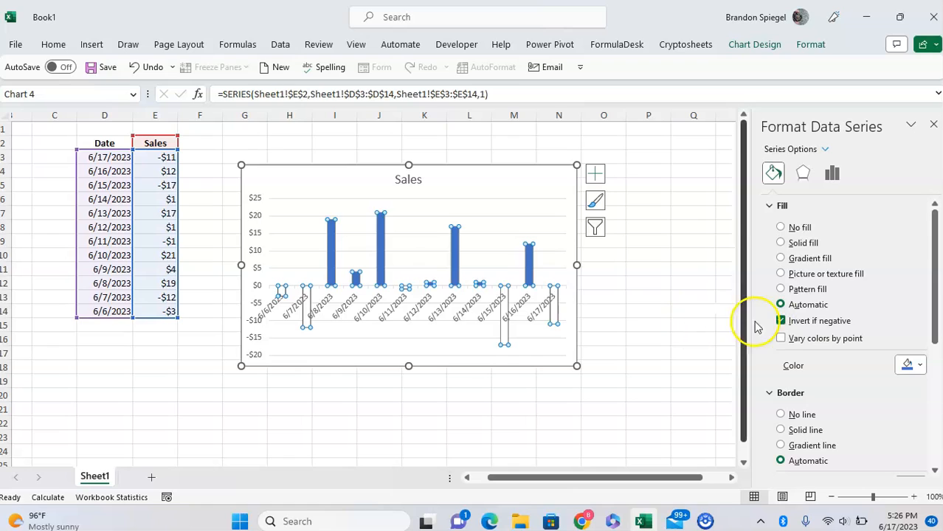
{"action": "left_click", "coordinate": [780, 320]}
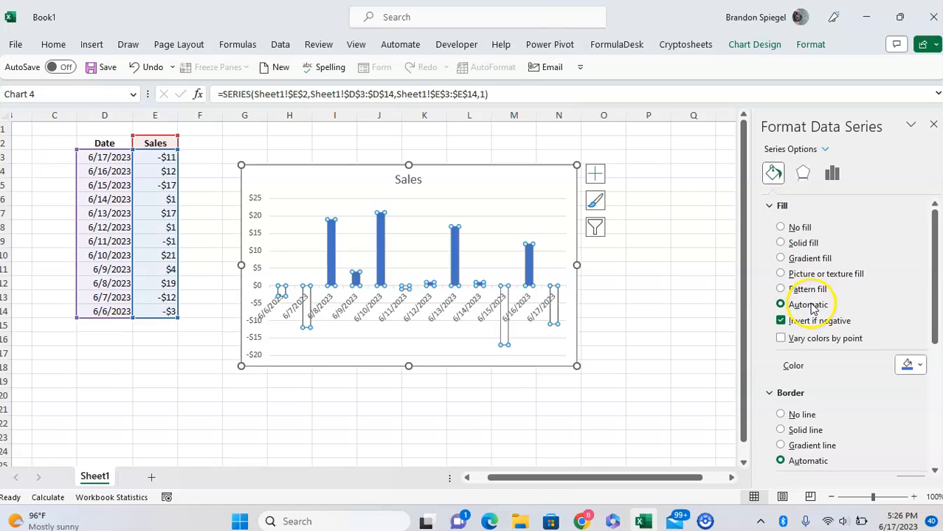
{"action": "left_click", "coordinate": [780, 242]}
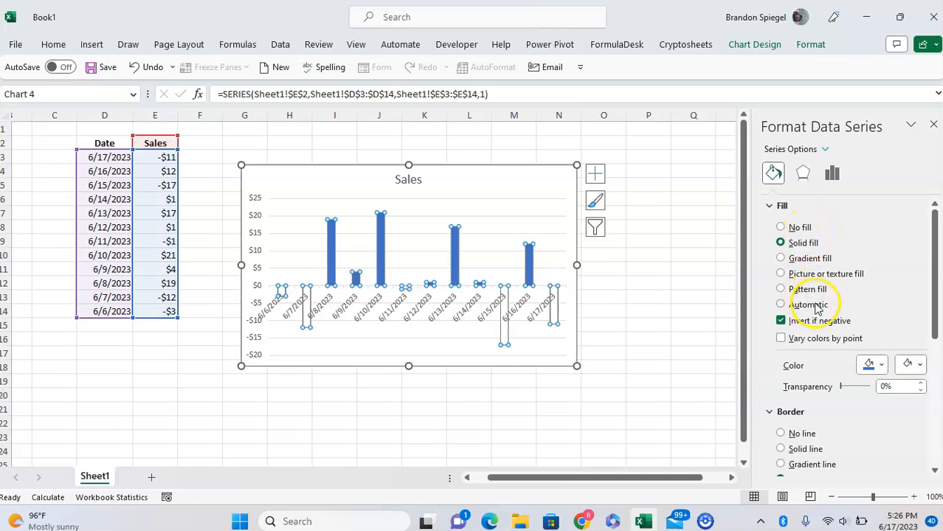
Set the inverted-fill colour to red for negative bars, then deselect the chart.
{"action": "left_click", "coordinate": [780, 241]}
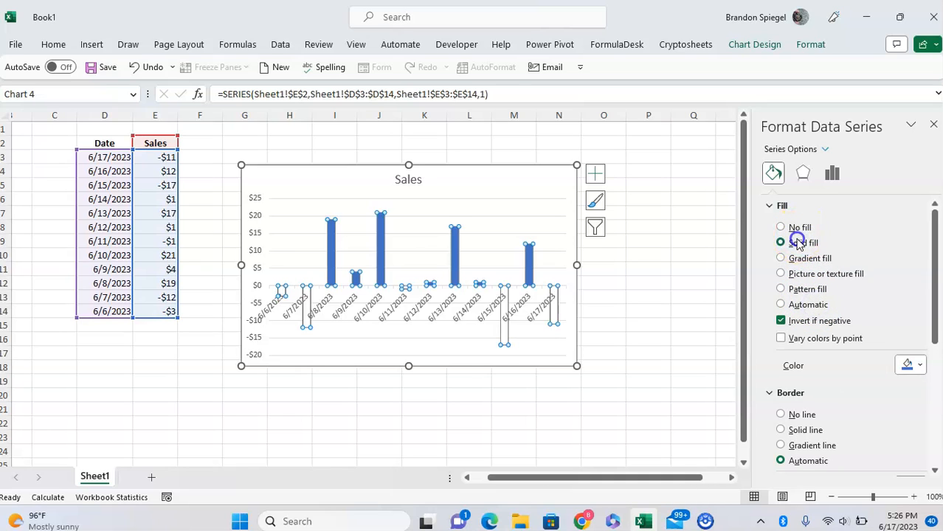
{"action": "left_click", "coordinate": [780, 242]}
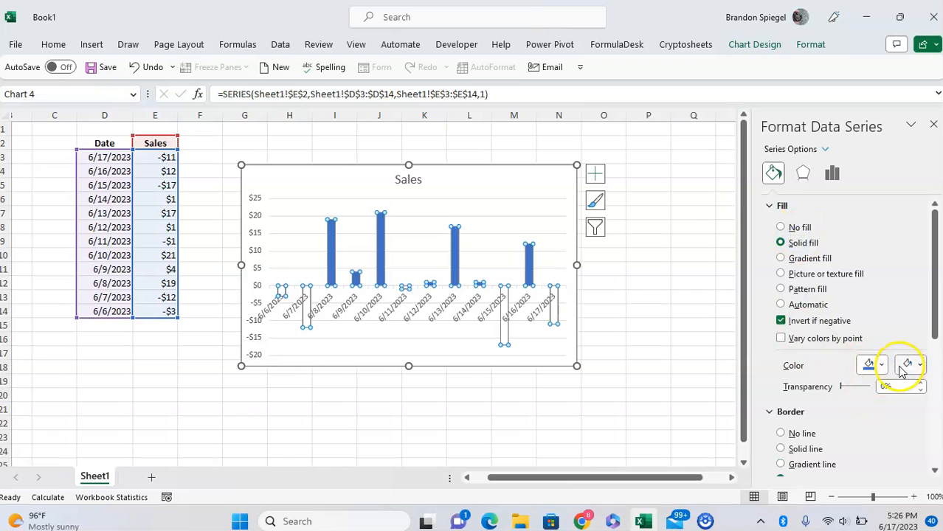
{"action": "mouse_move", "coordinate": [904, 365]}
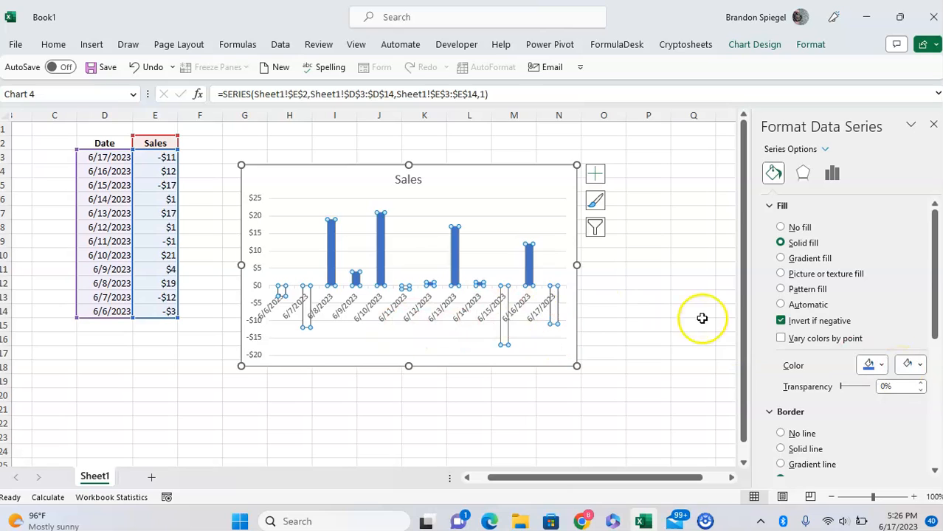
{"action": "left_click", "coordinate": [904, 364]}
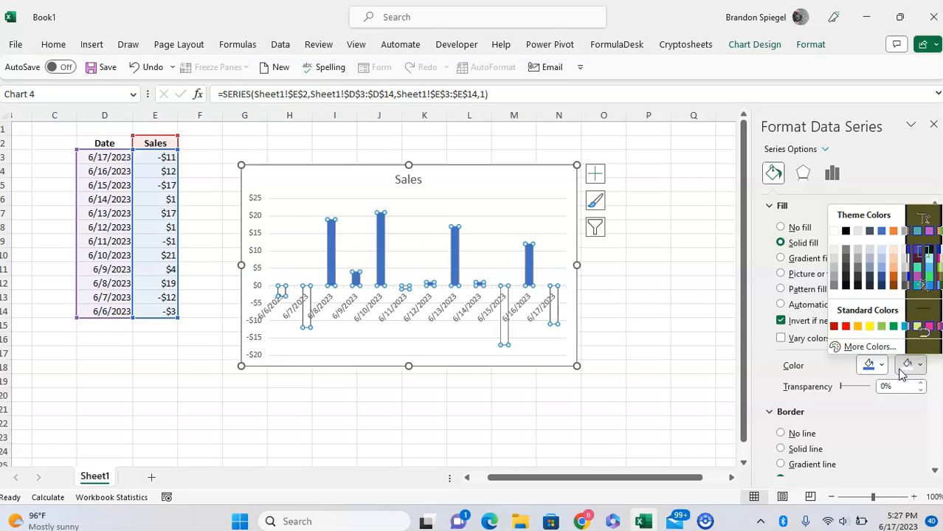
{"action": "left_click", "coordinate": [840, 325]}
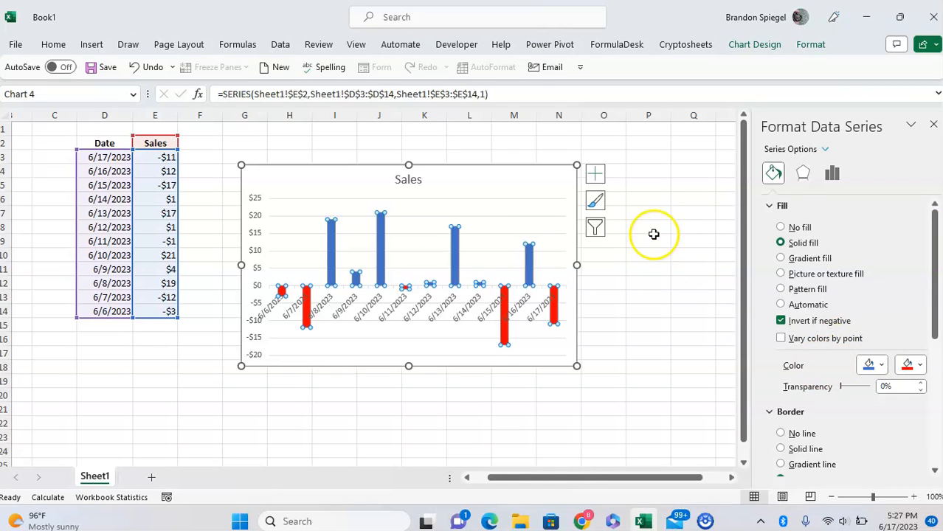
{"action": "left_click", "coordinate": [692, 157]}
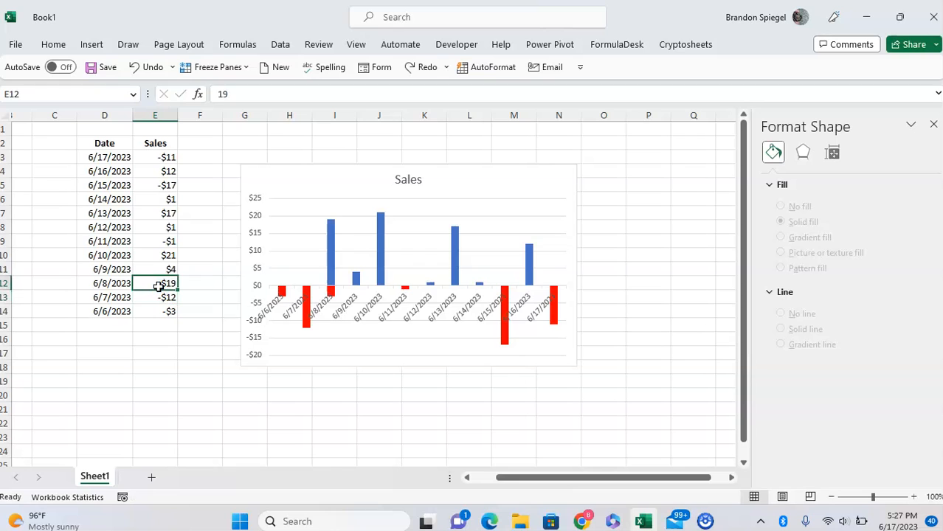
Set the date axis label position to Low and add the dd-mmm number format.
{"action": "left_click", "coordinate": [155, 298]}
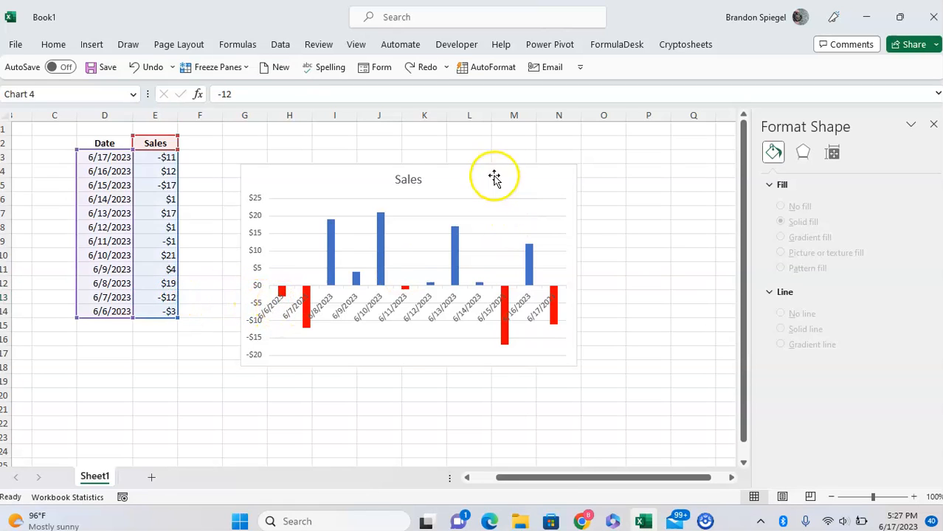
{"action": "left_click", "coordinate": [494, 177]}
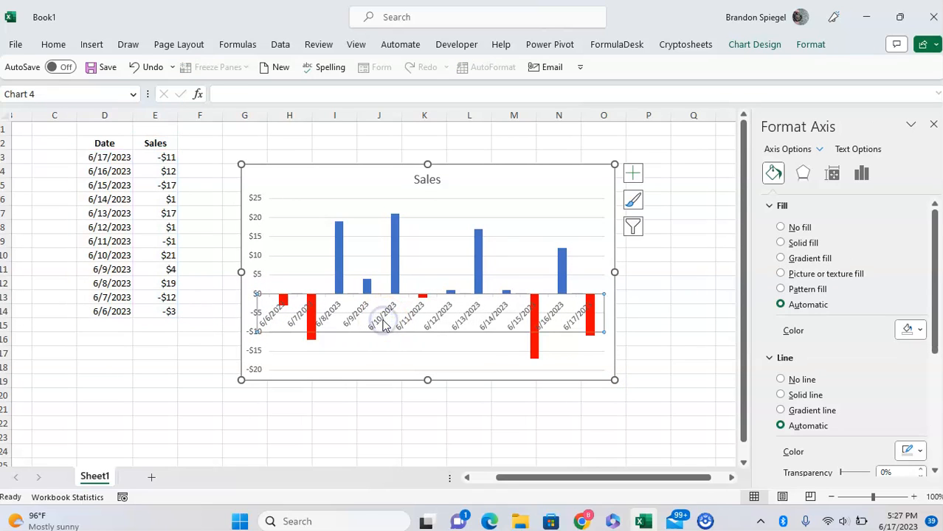
{"action": "right_click", "coordinate": [381, 318]}
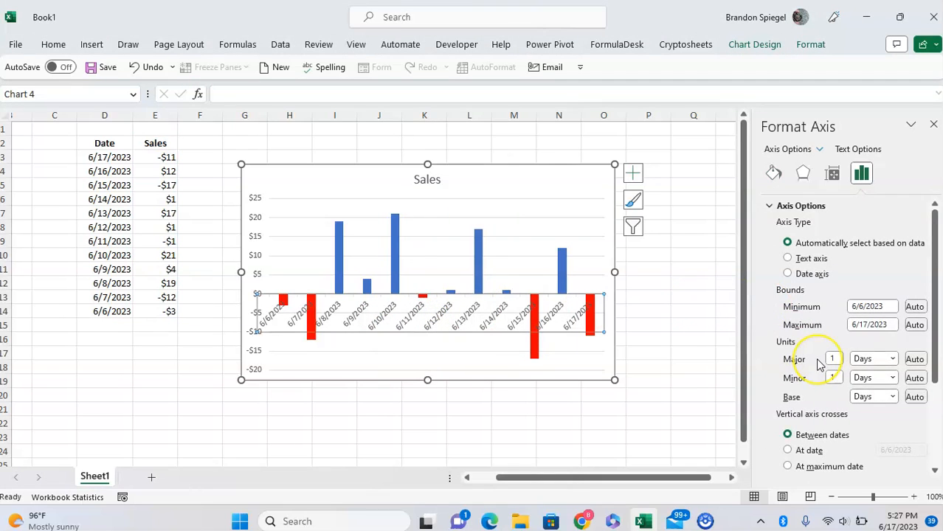
{"action": "scroll", "scroll_direction": "down", "scroll_amount": 3}
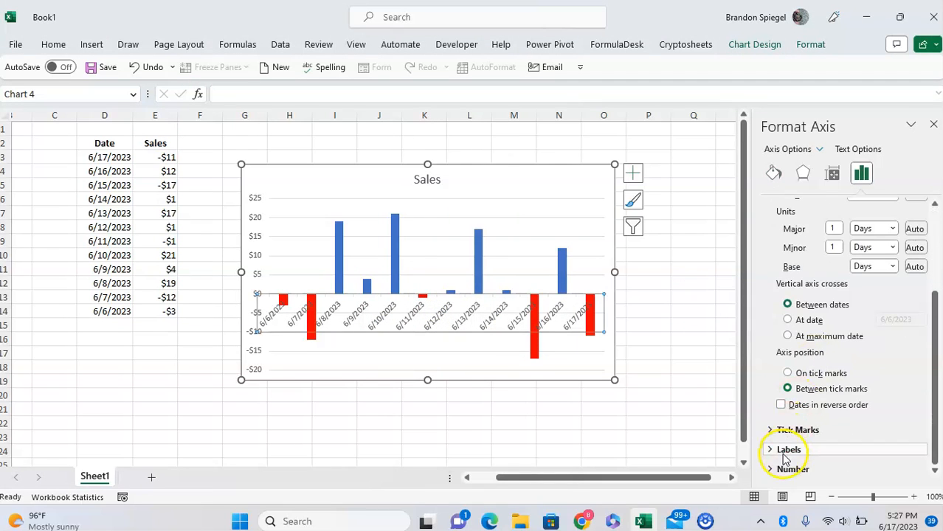
{"action": "left_click", "coordinate": [788, 451]}
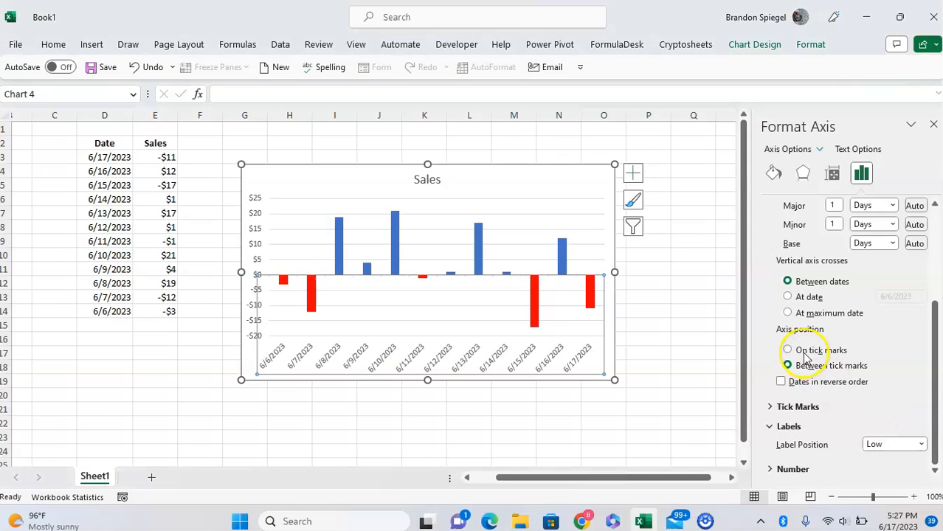
{"action": "left_click", "coordinate": [786, 365]}
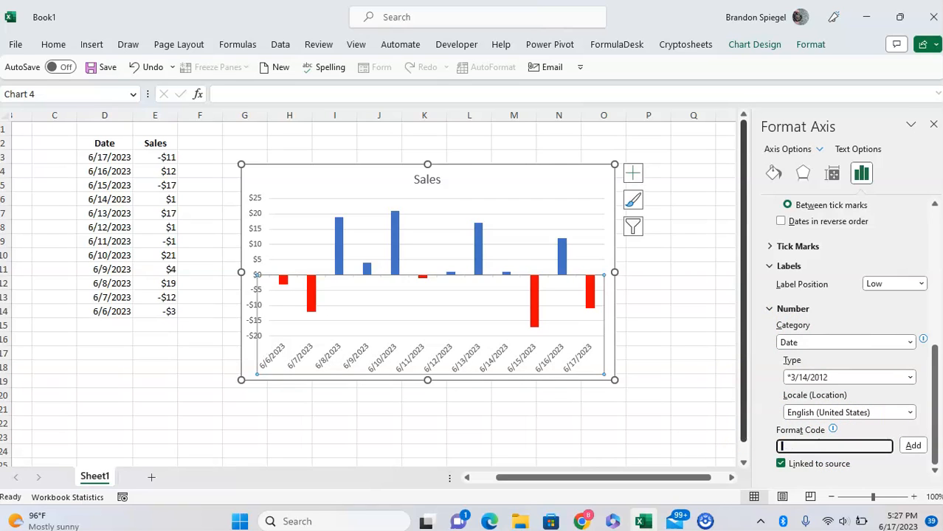
{"action": "type", "text": "dd-mmm"}
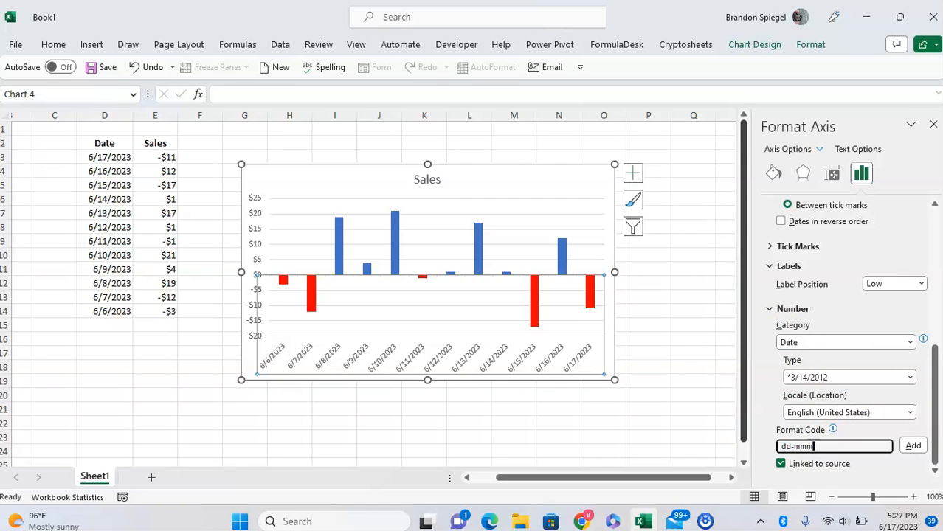
{"action": "left_click", "coordinate": [912, 452]}
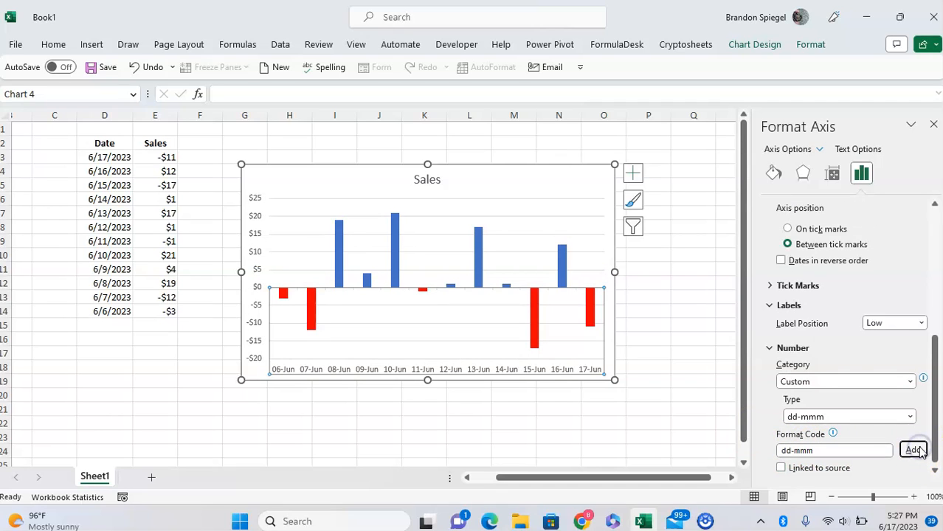
{"action": "mouse_move", "coordinate": [293, 375]}
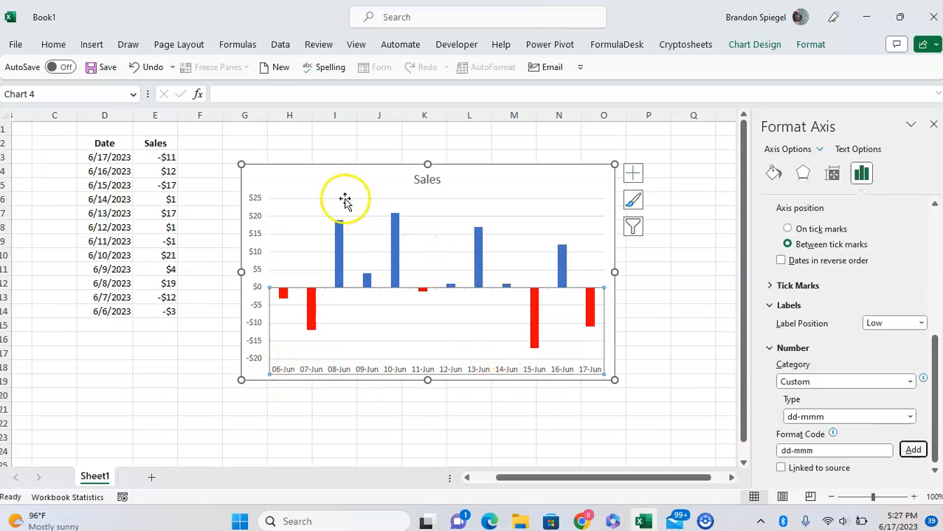
From Chart Elements, add Date and $ axis titles and per-bar sales data labels.
{"action": "left_click", "coordinate": [632, 173]}
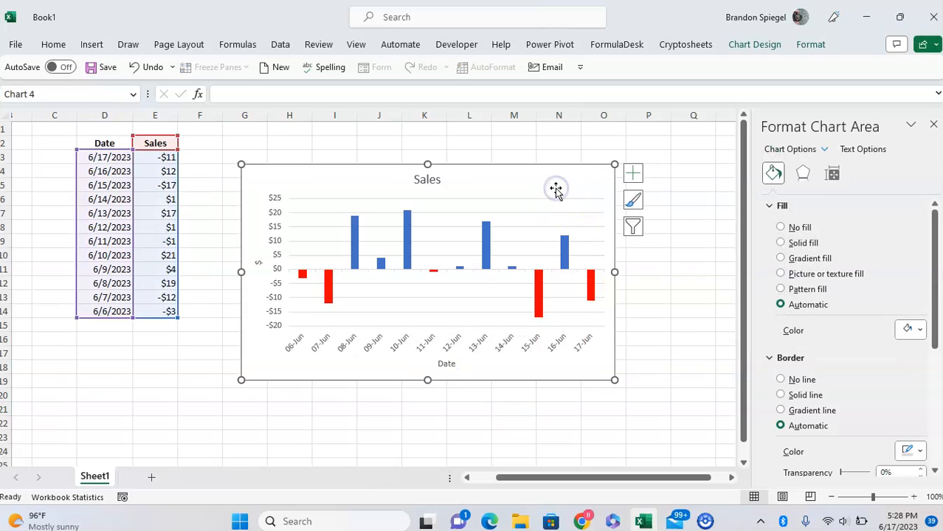
{"action": "left_click", "coordinate": [632, 173]}
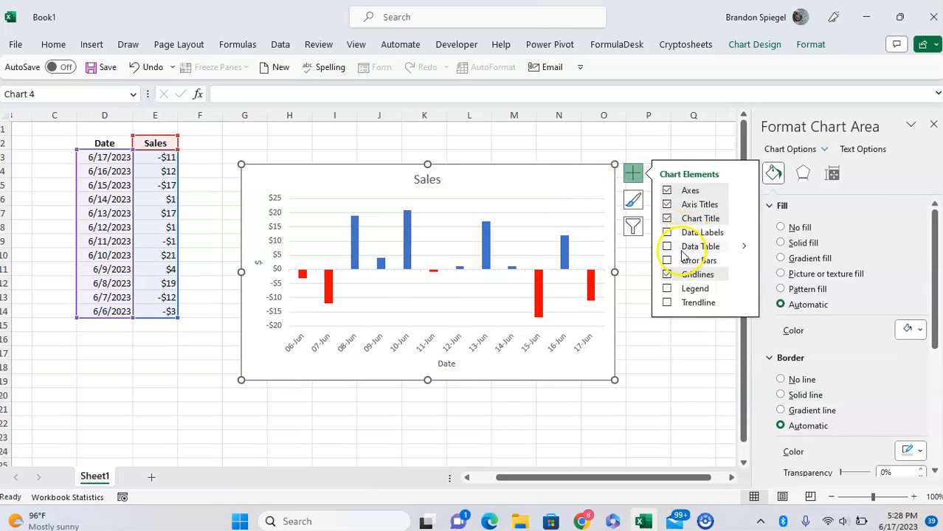
{"action": "left_click", "coordinate": [666, 232]}
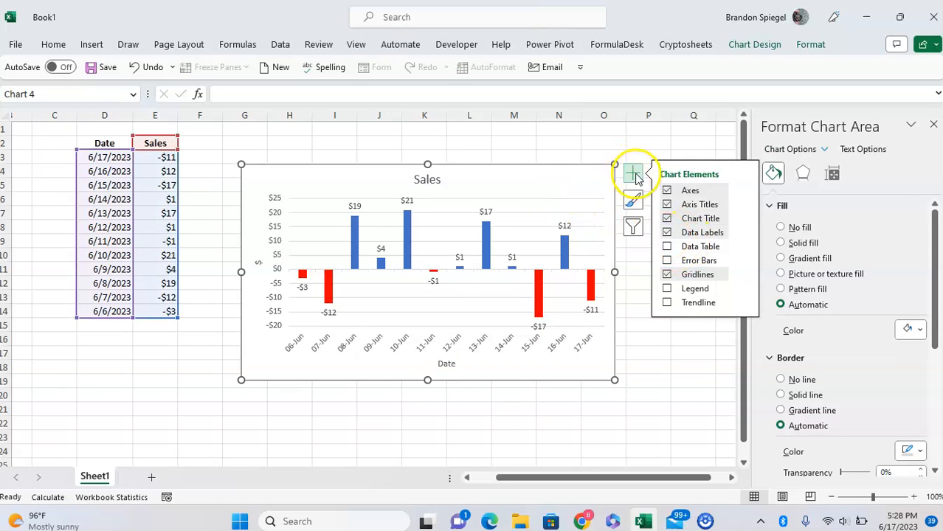